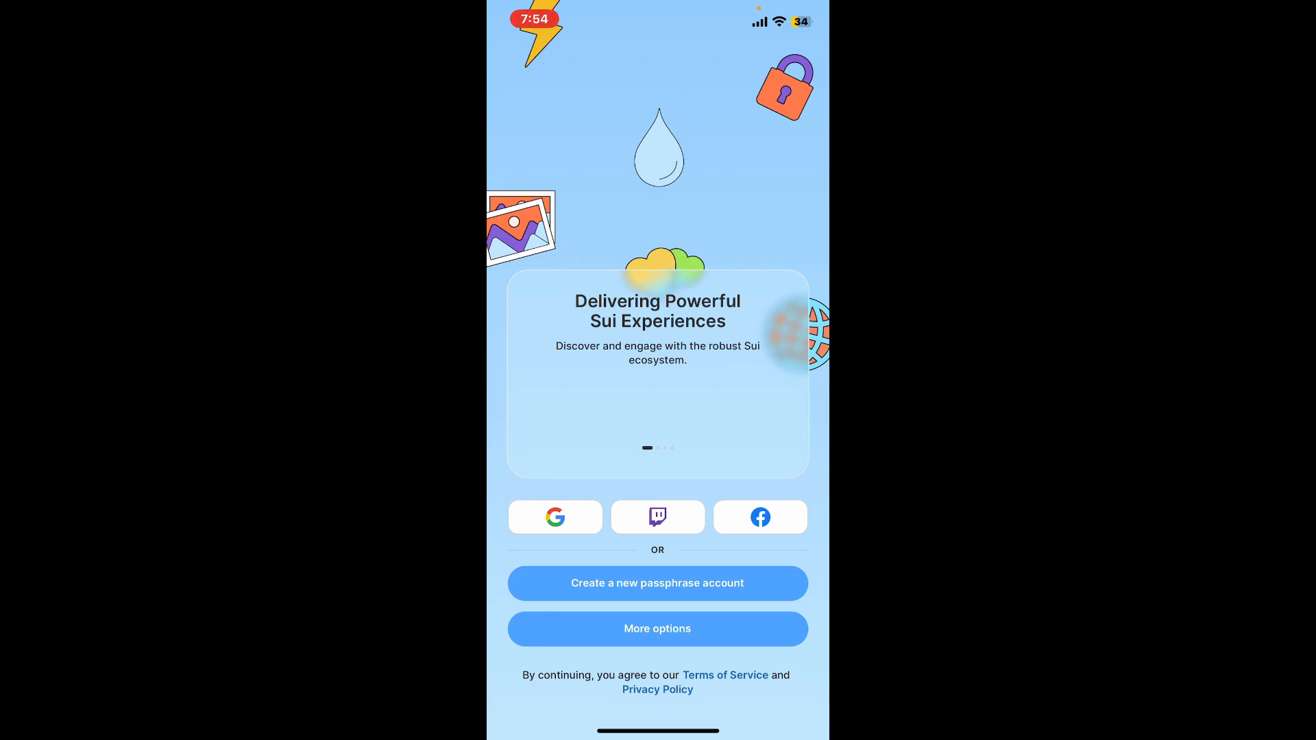
Step: Reveal the other setup methods and choose to import an existing recovery phrase
{"action": "left_click", "coordinate": [657, 630]}
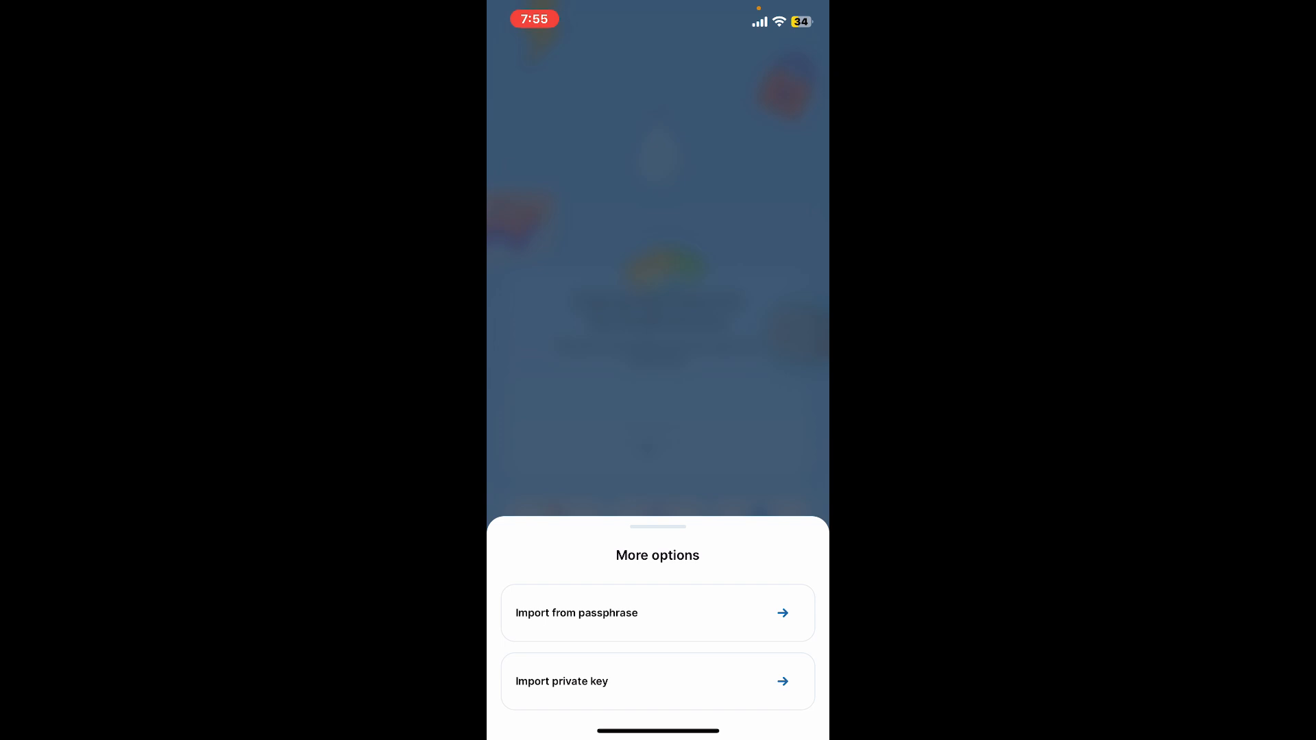
{"action": "left_click", "coordinate": [657, 613]}
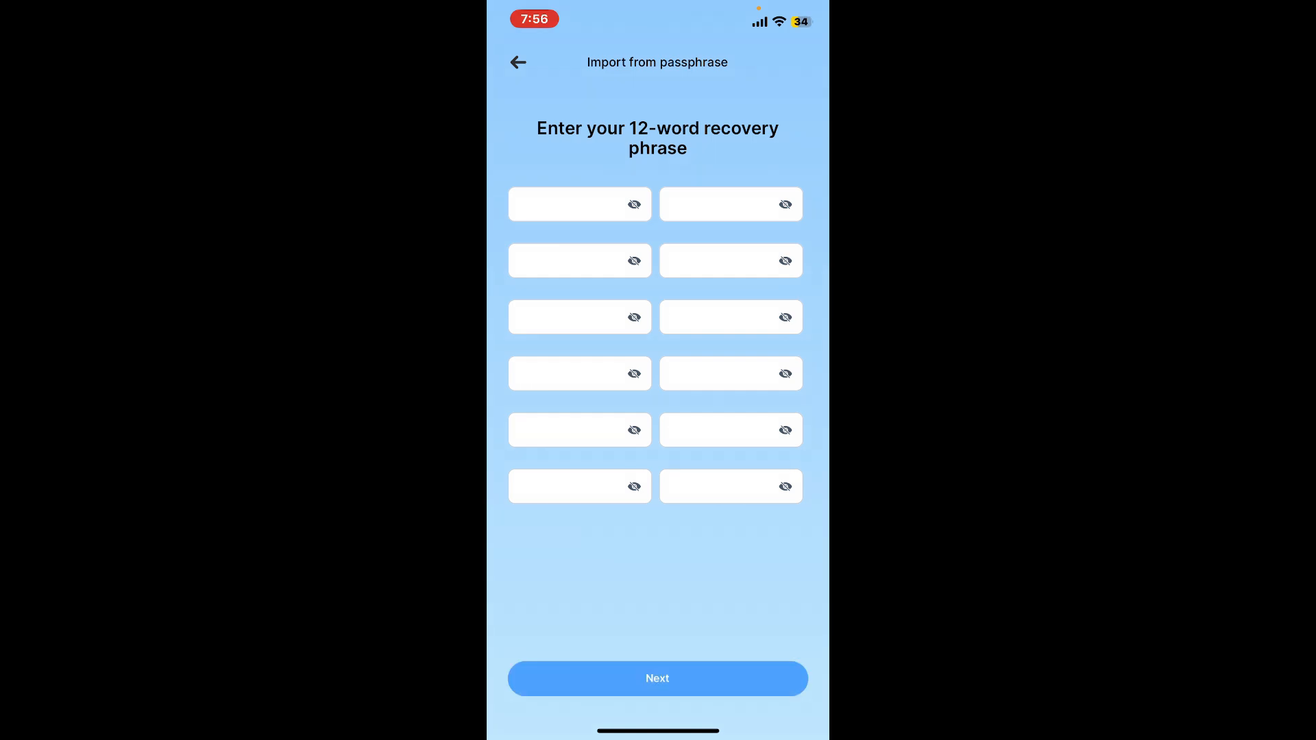
Step: Submit the entered 12-word recovery phrase and continue to the security screen
{"action": "left_click", "coordinate": [657, 679]}
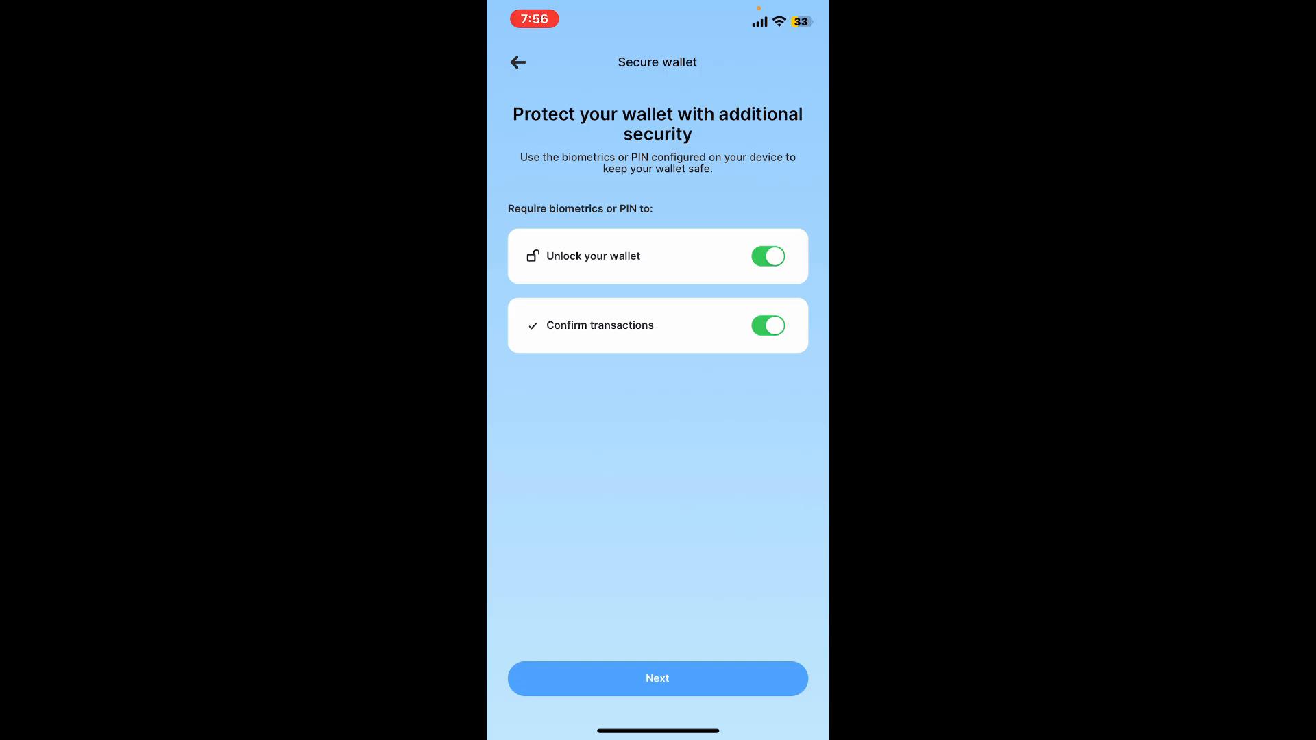
Step: Toggle biometric transaction confirmation off and back on, then finish security setup
{"action": "left_click", "coordinate": [768, 326]}
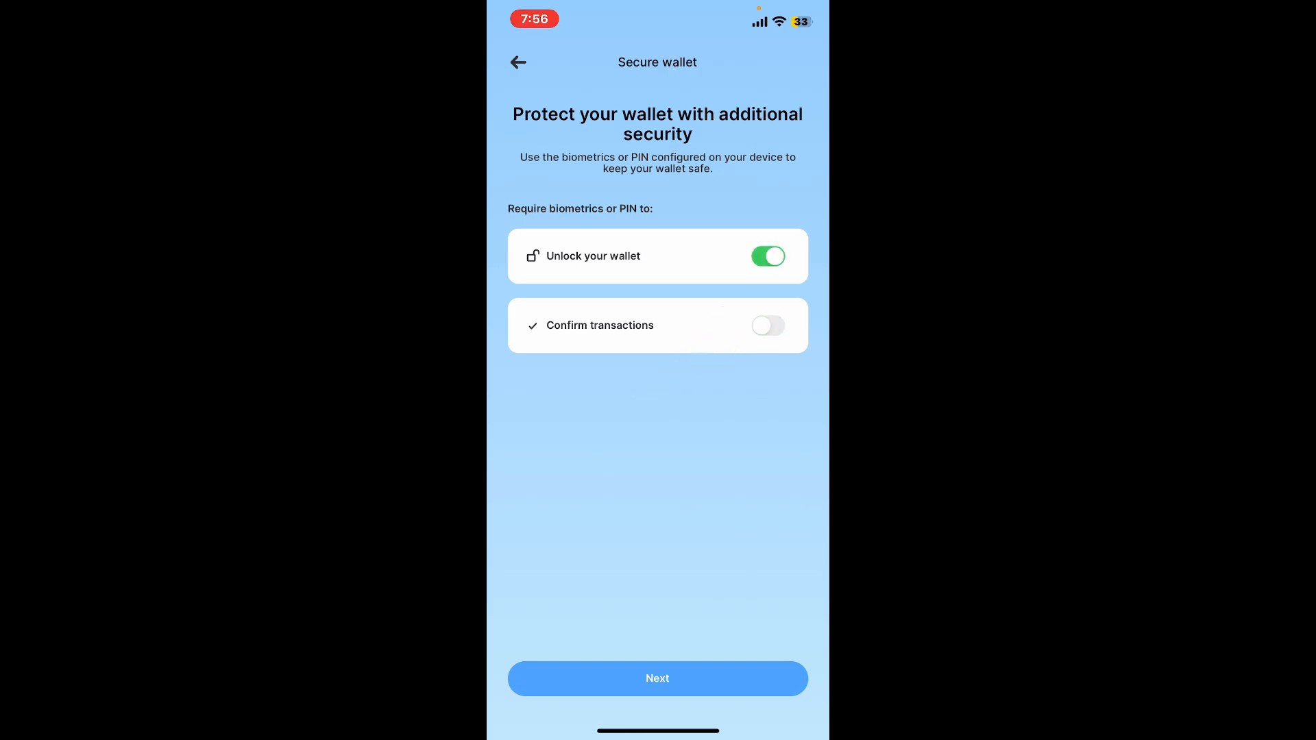
{"action": "left_click", "coordinate": [767, 326]}
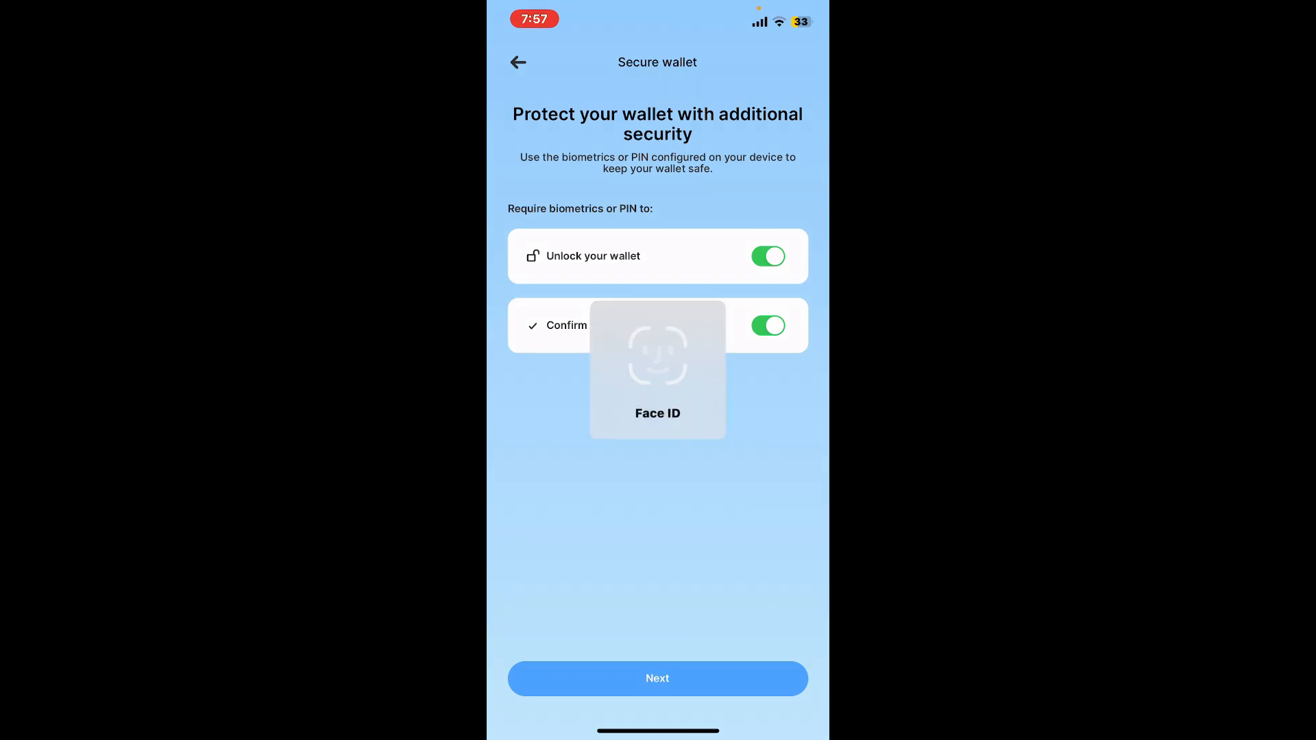
{"action": "left_click", "coordinate": [657, 679]}
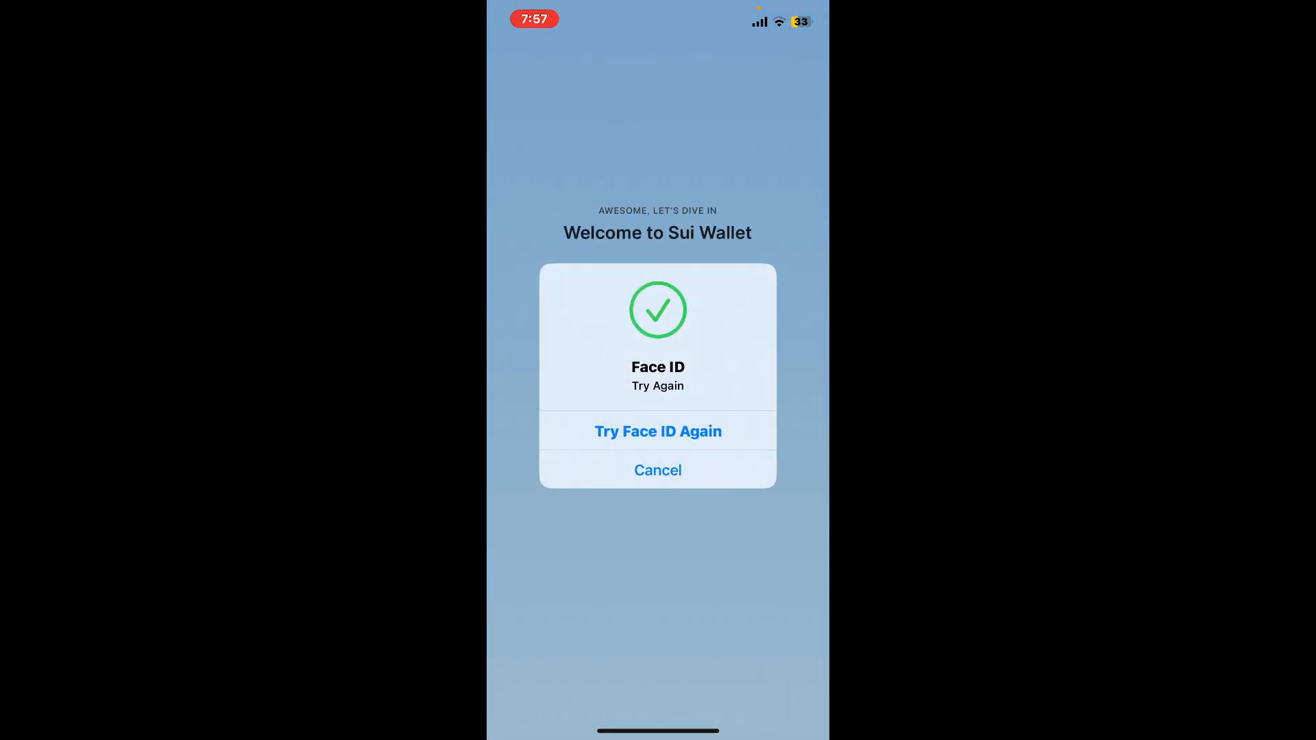